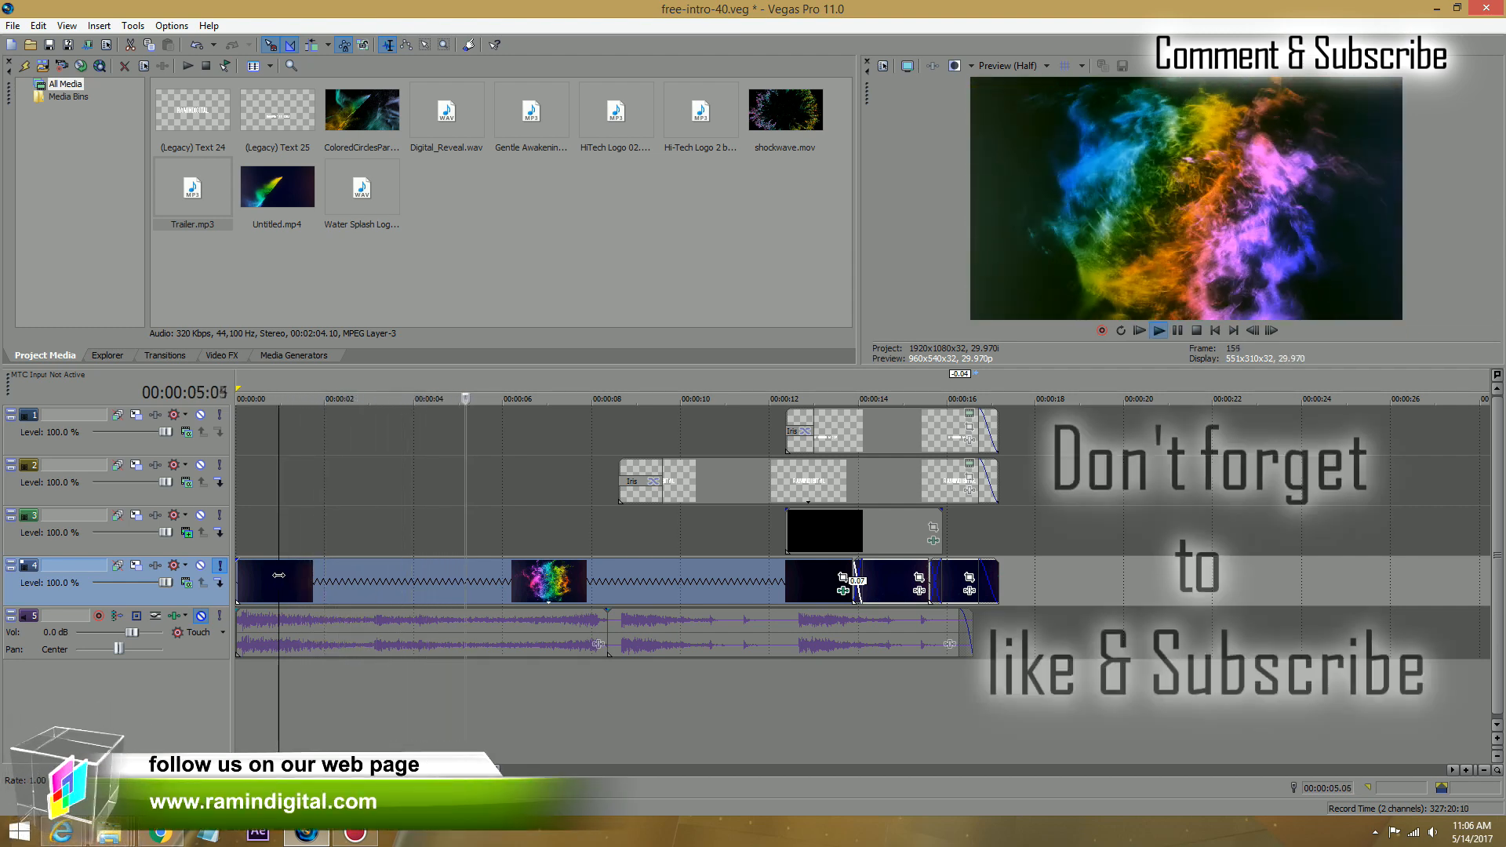
click(1157, 330)
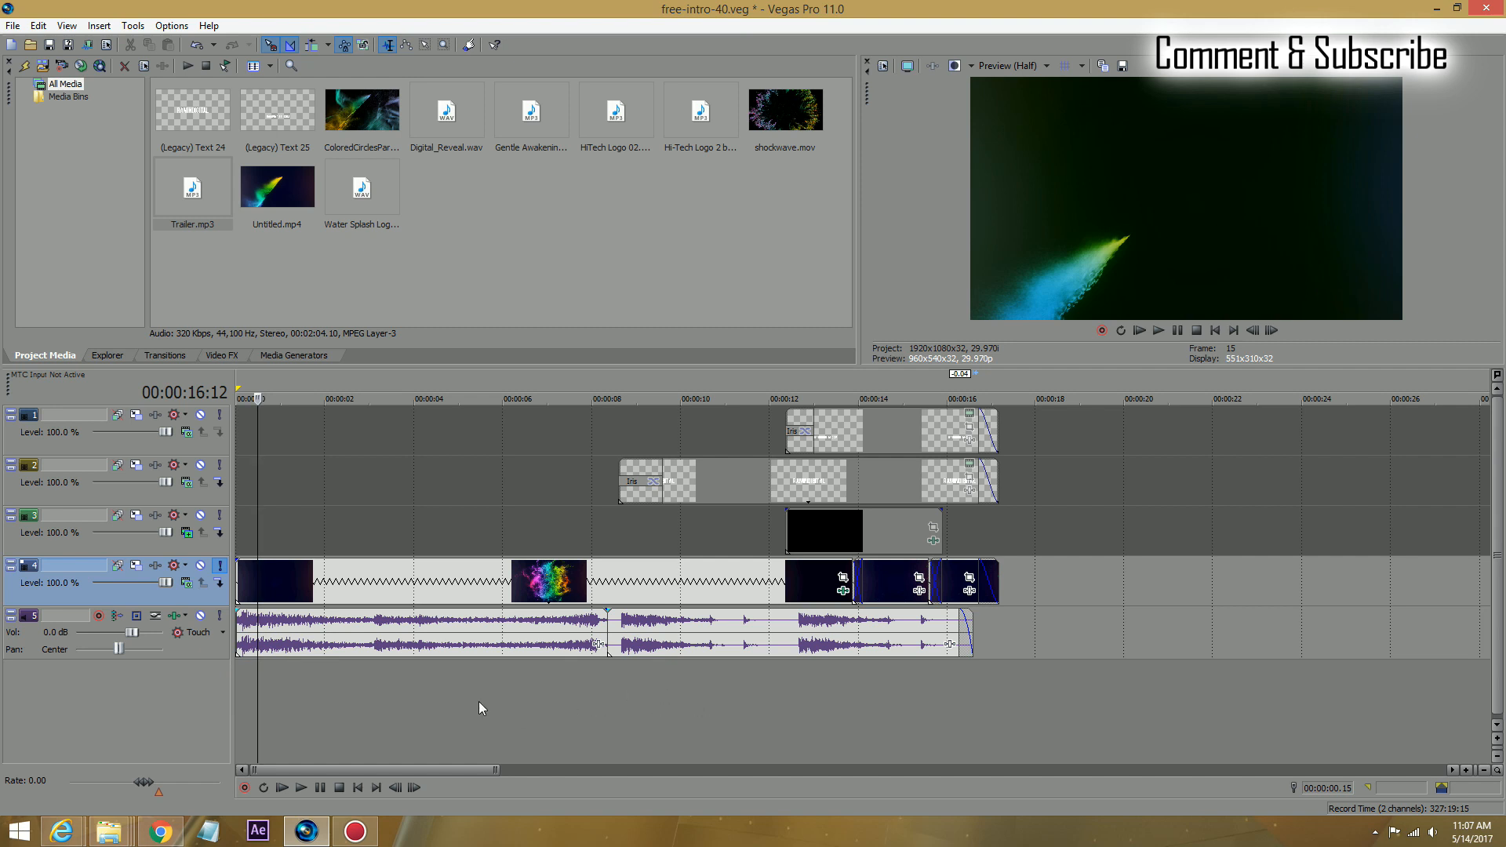
click(1158, 329)
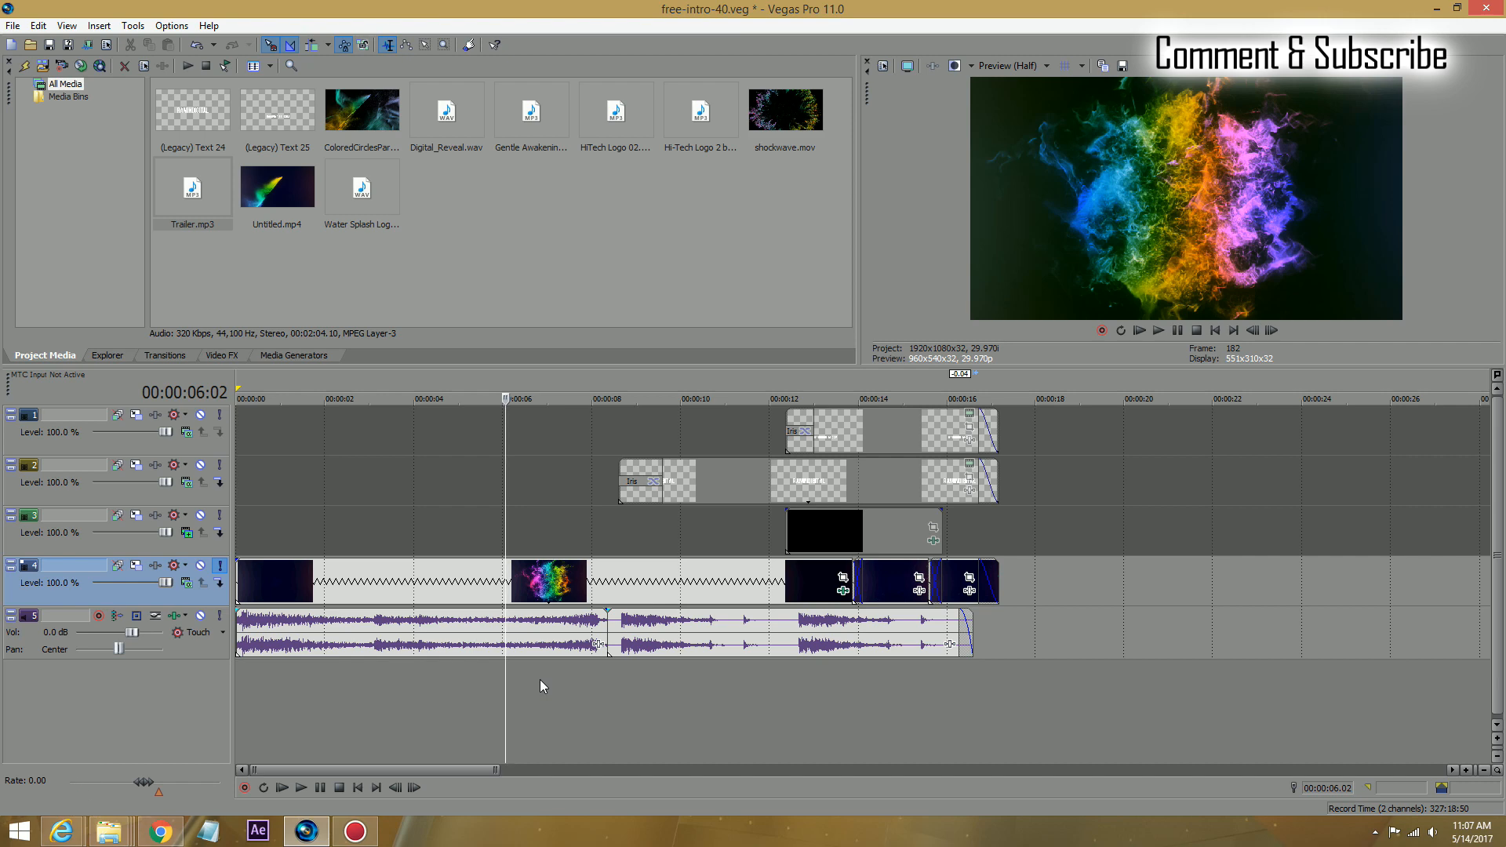
mouse_move(545, 681)
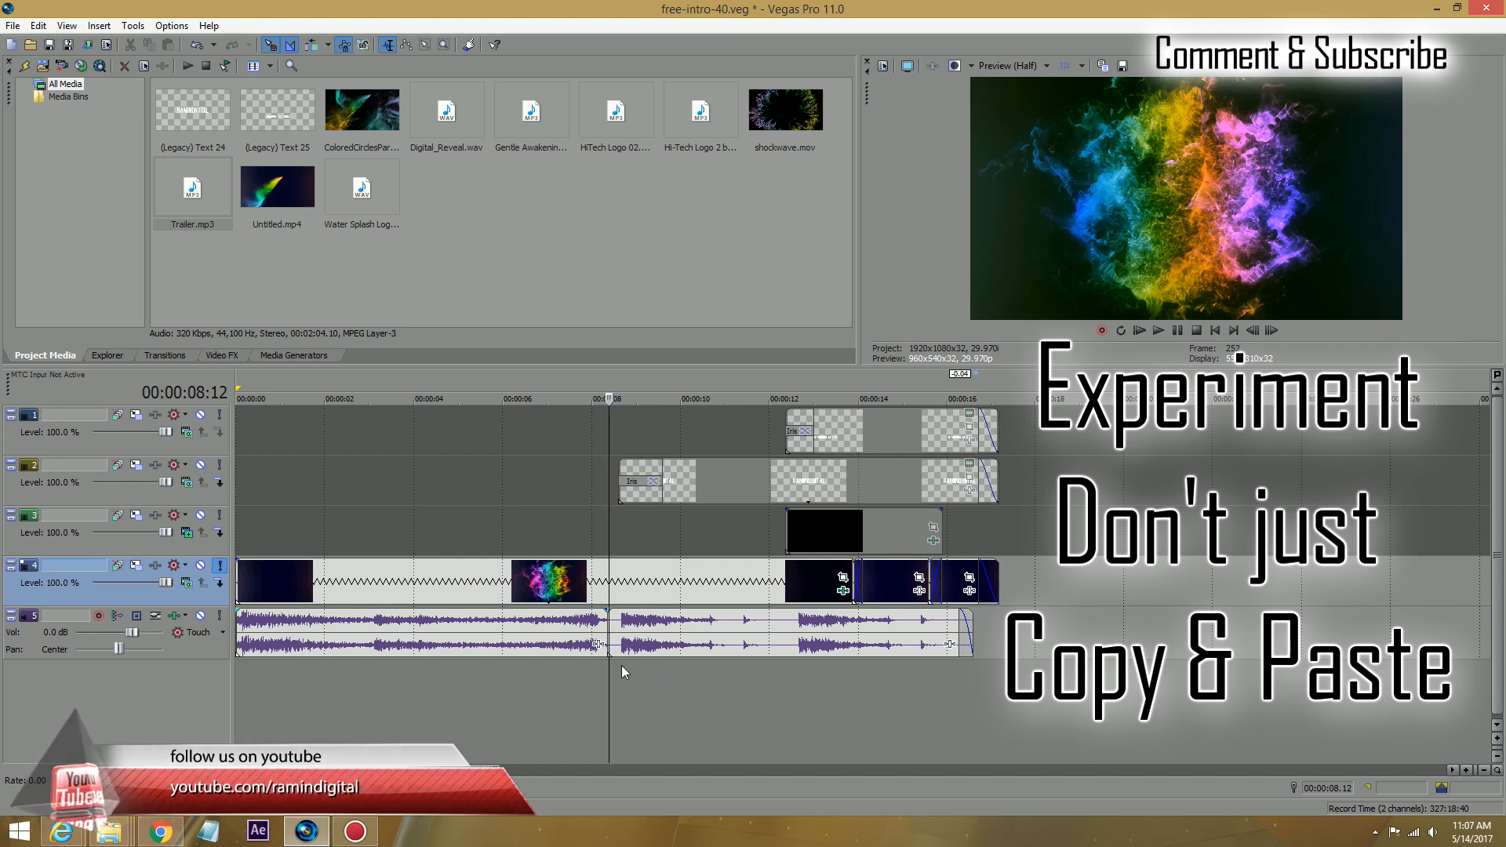
mouse_move(732, 698)
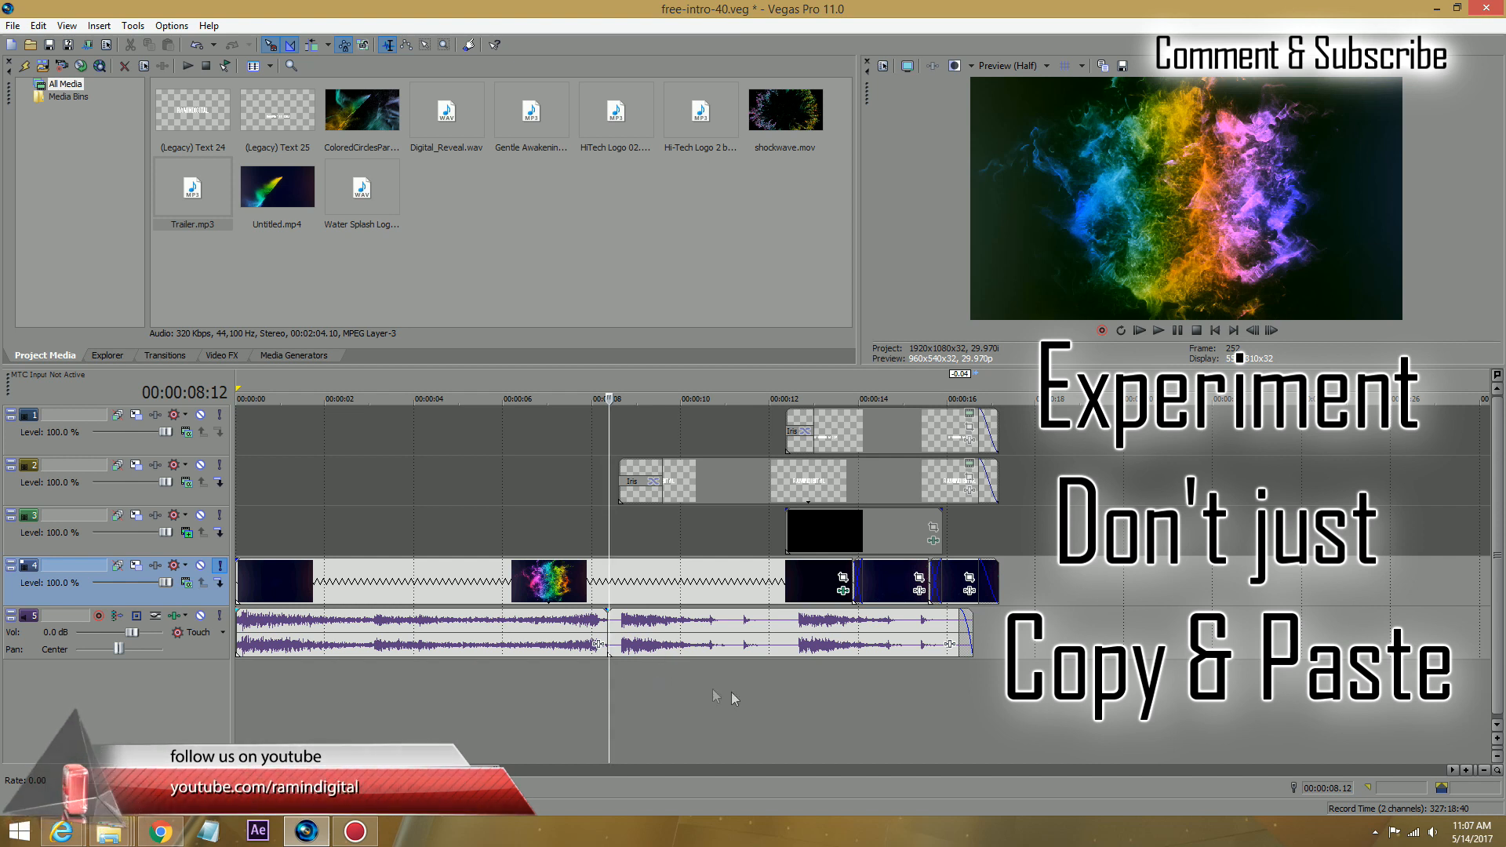
click(1158, 329)
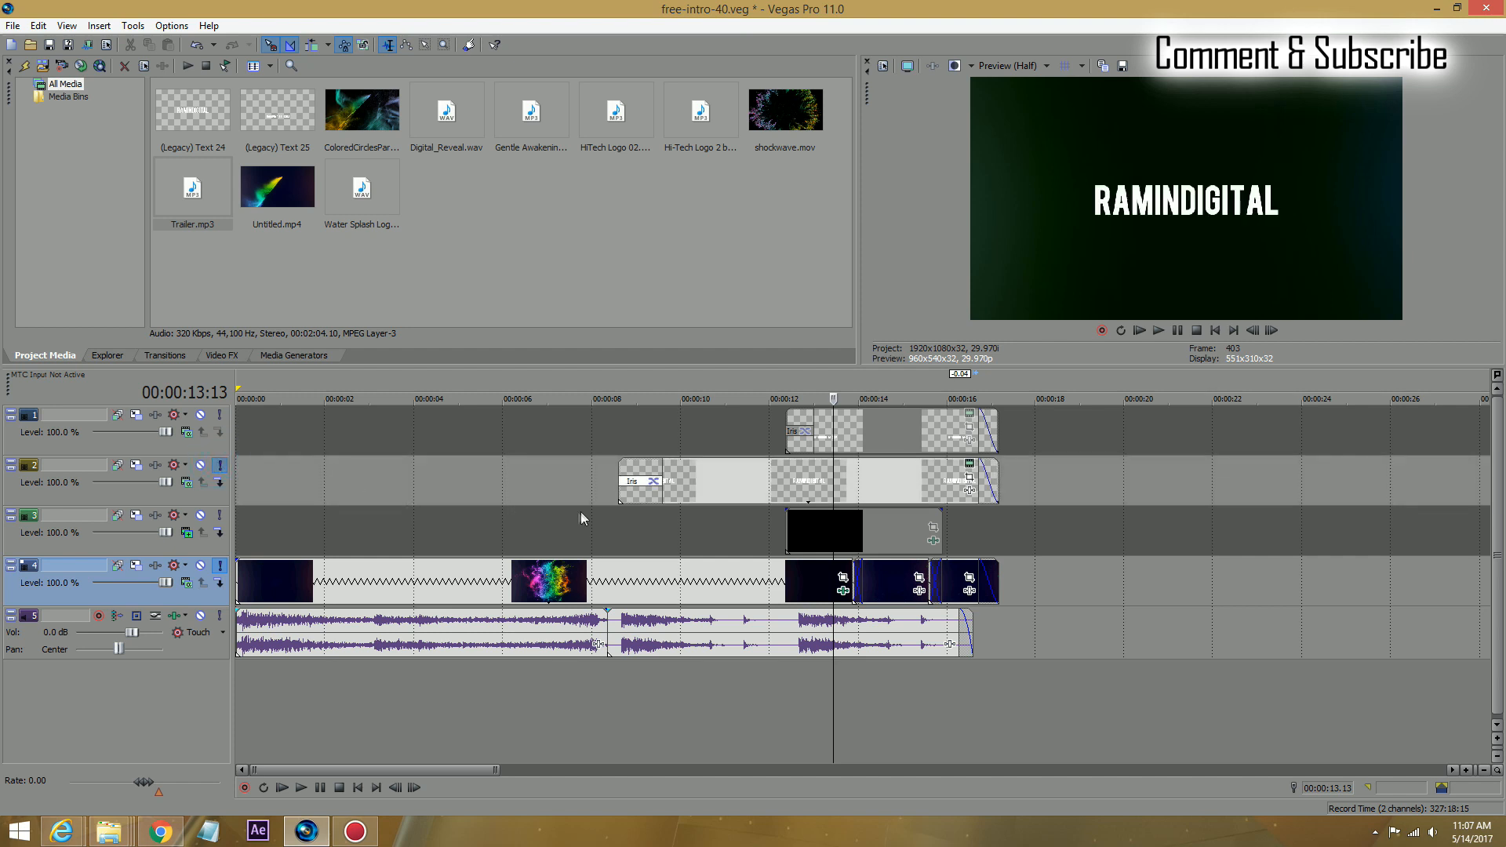
click(593, 400)
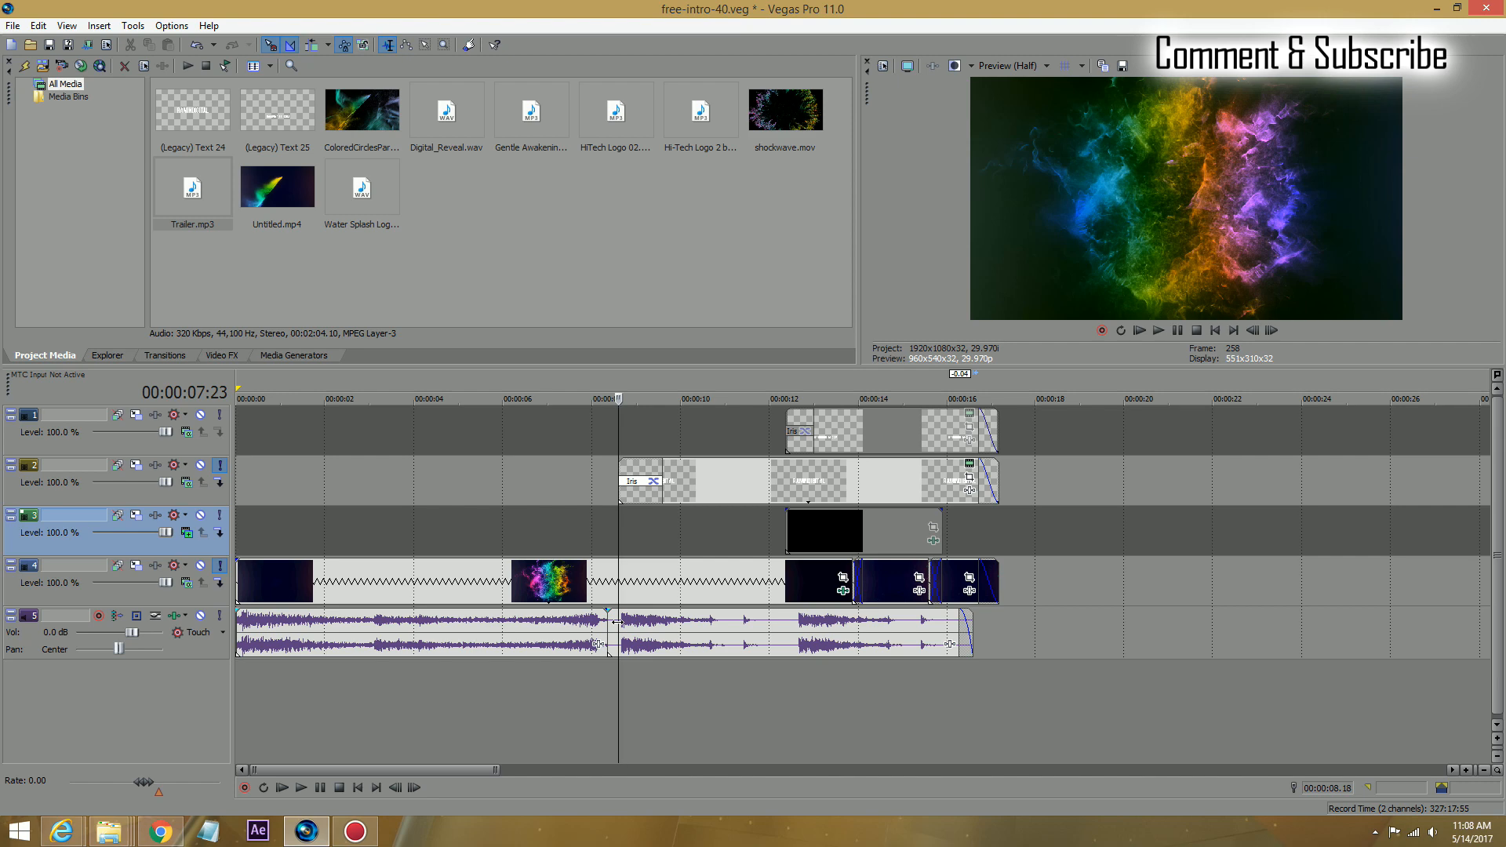
mouse_move(587, 703)
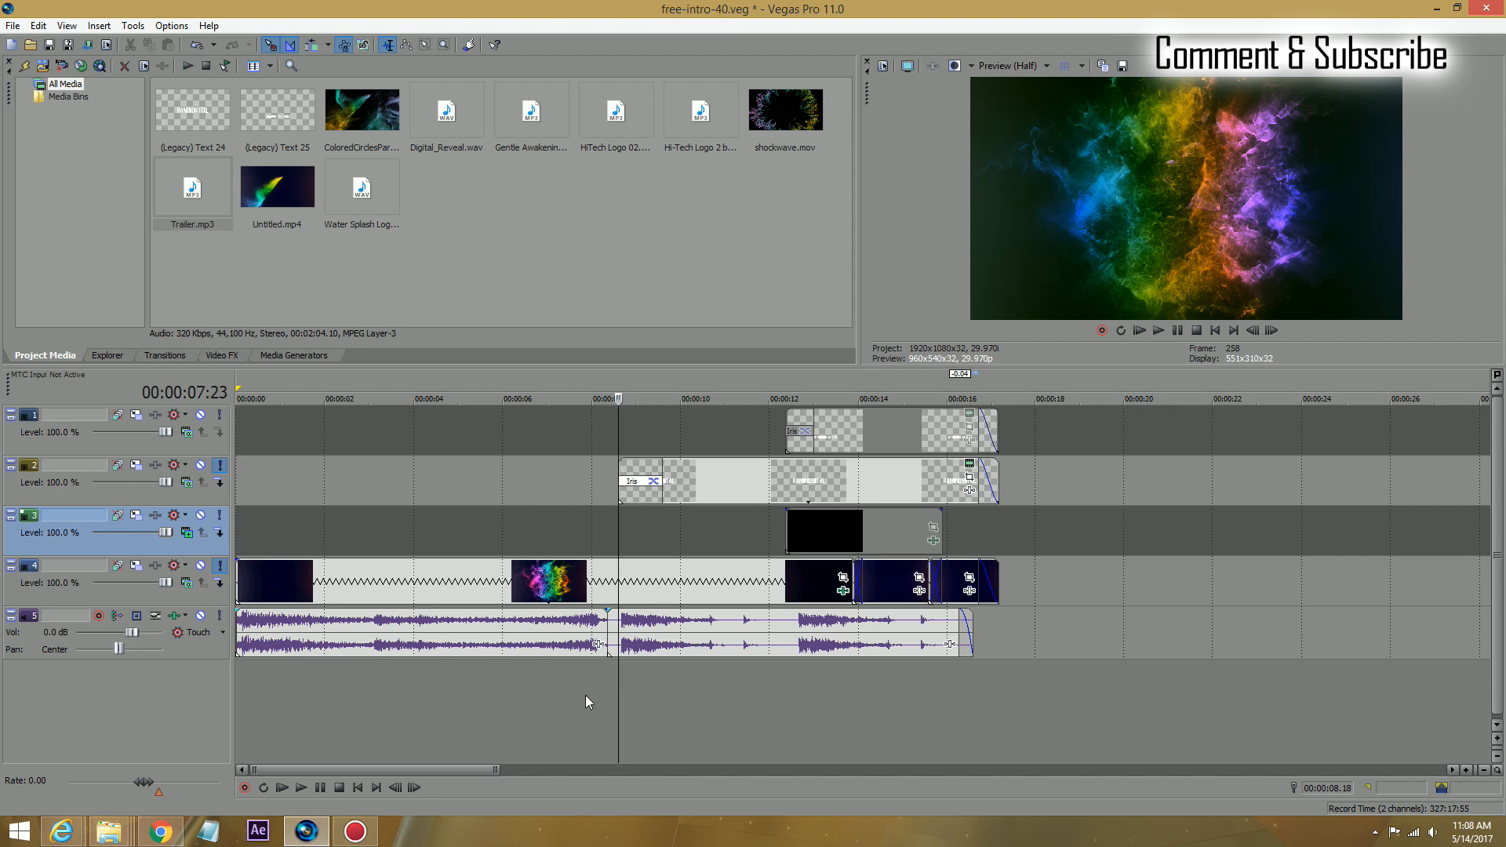
click(1158, 329)
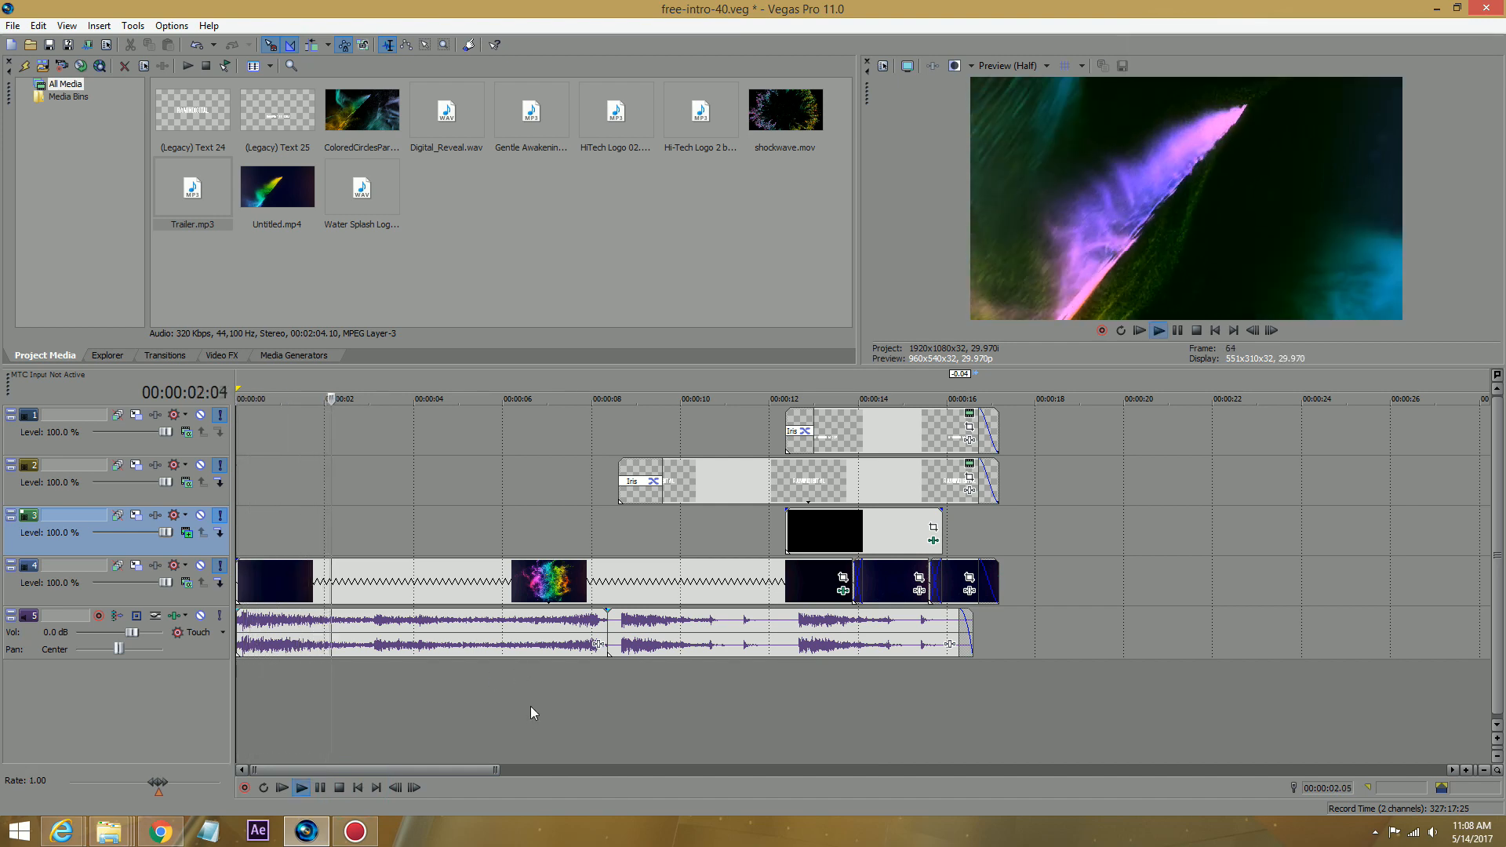
click(301, 787)
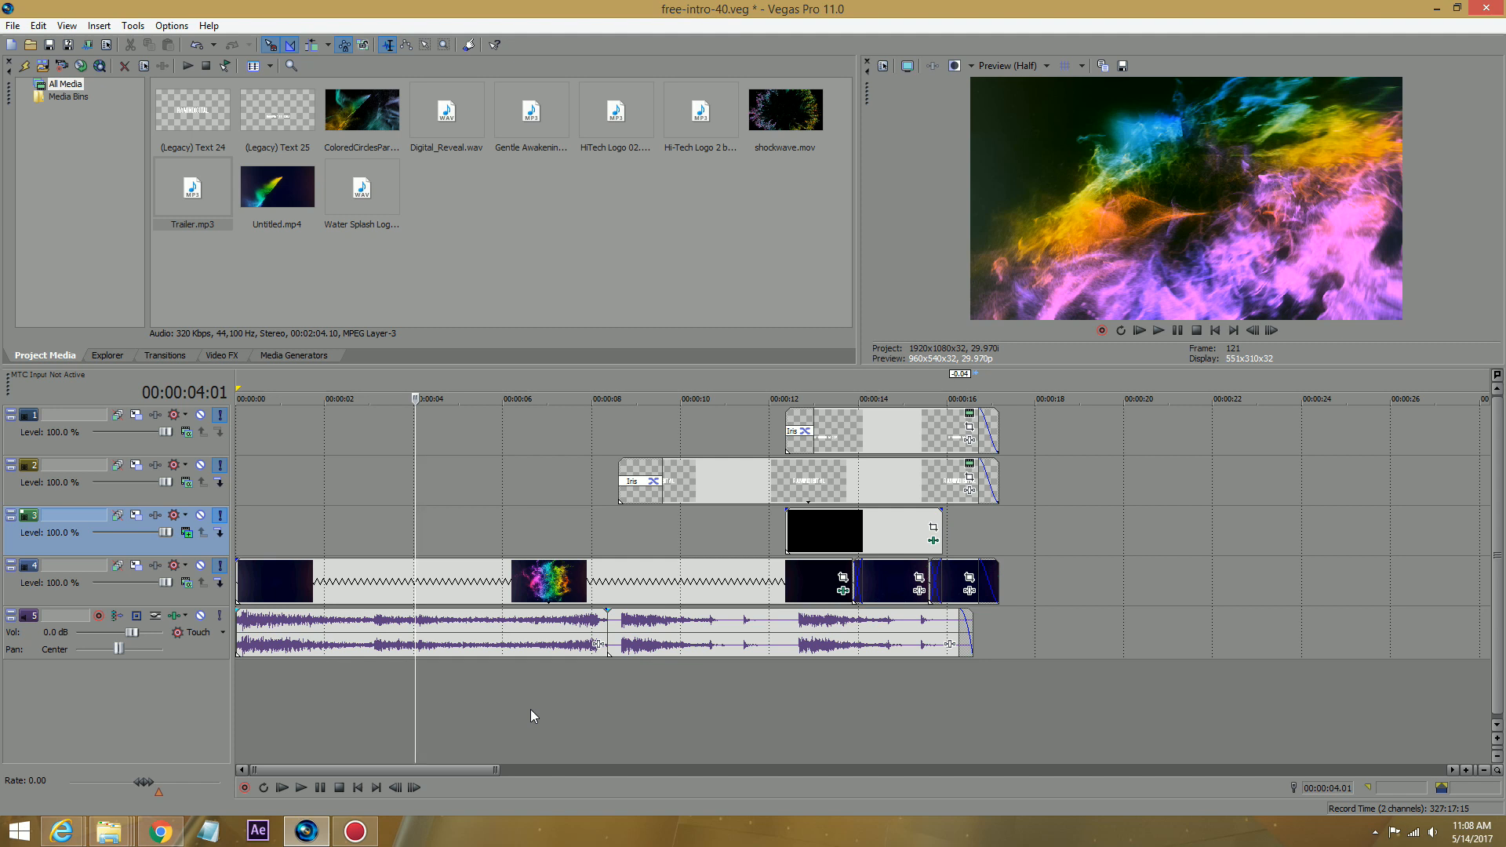
mouse_move(505, 711)
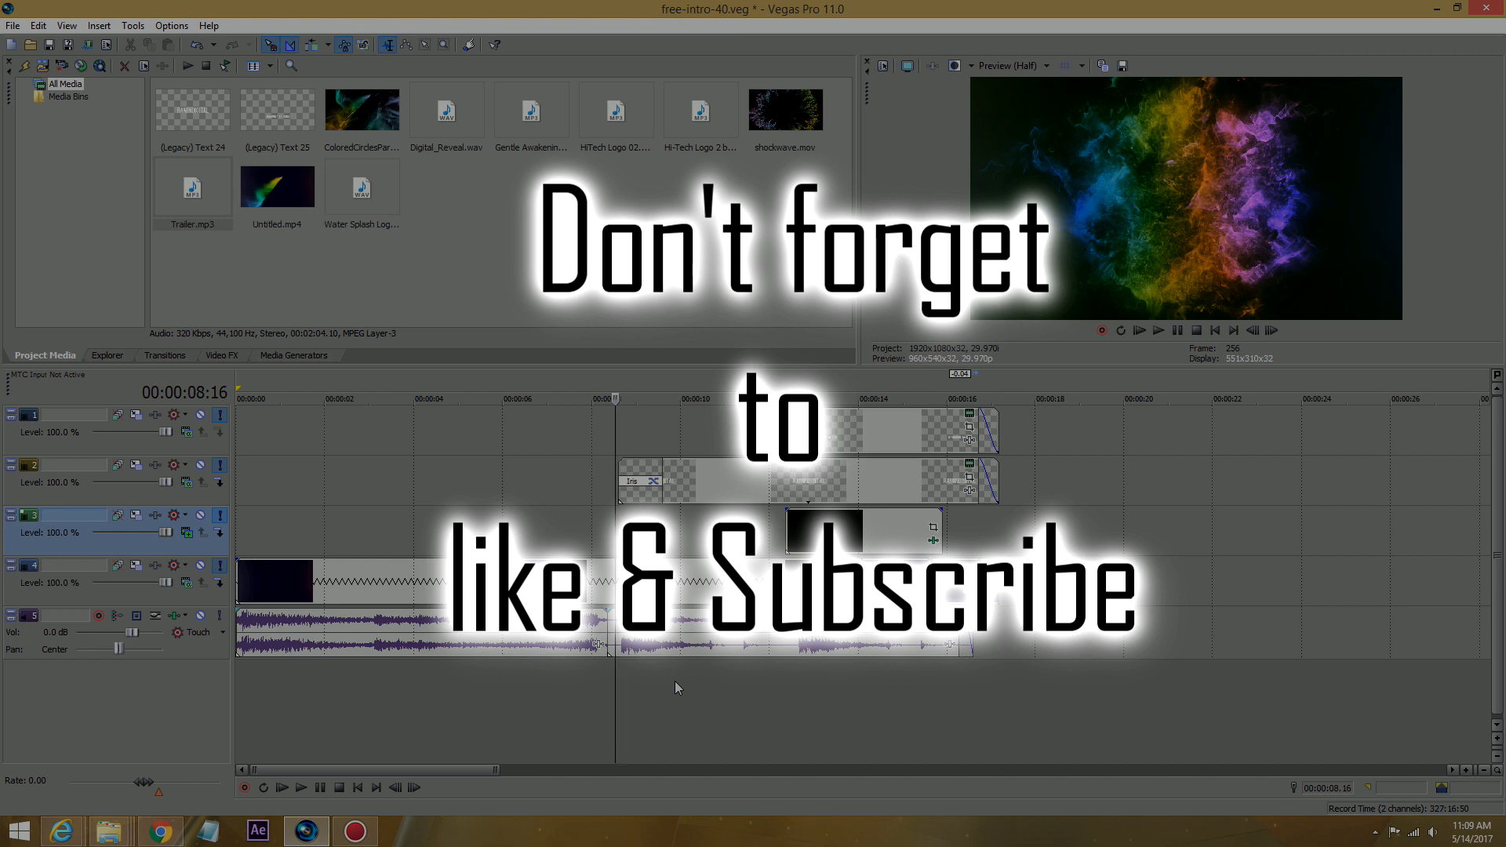
mouse_move(721, 684)
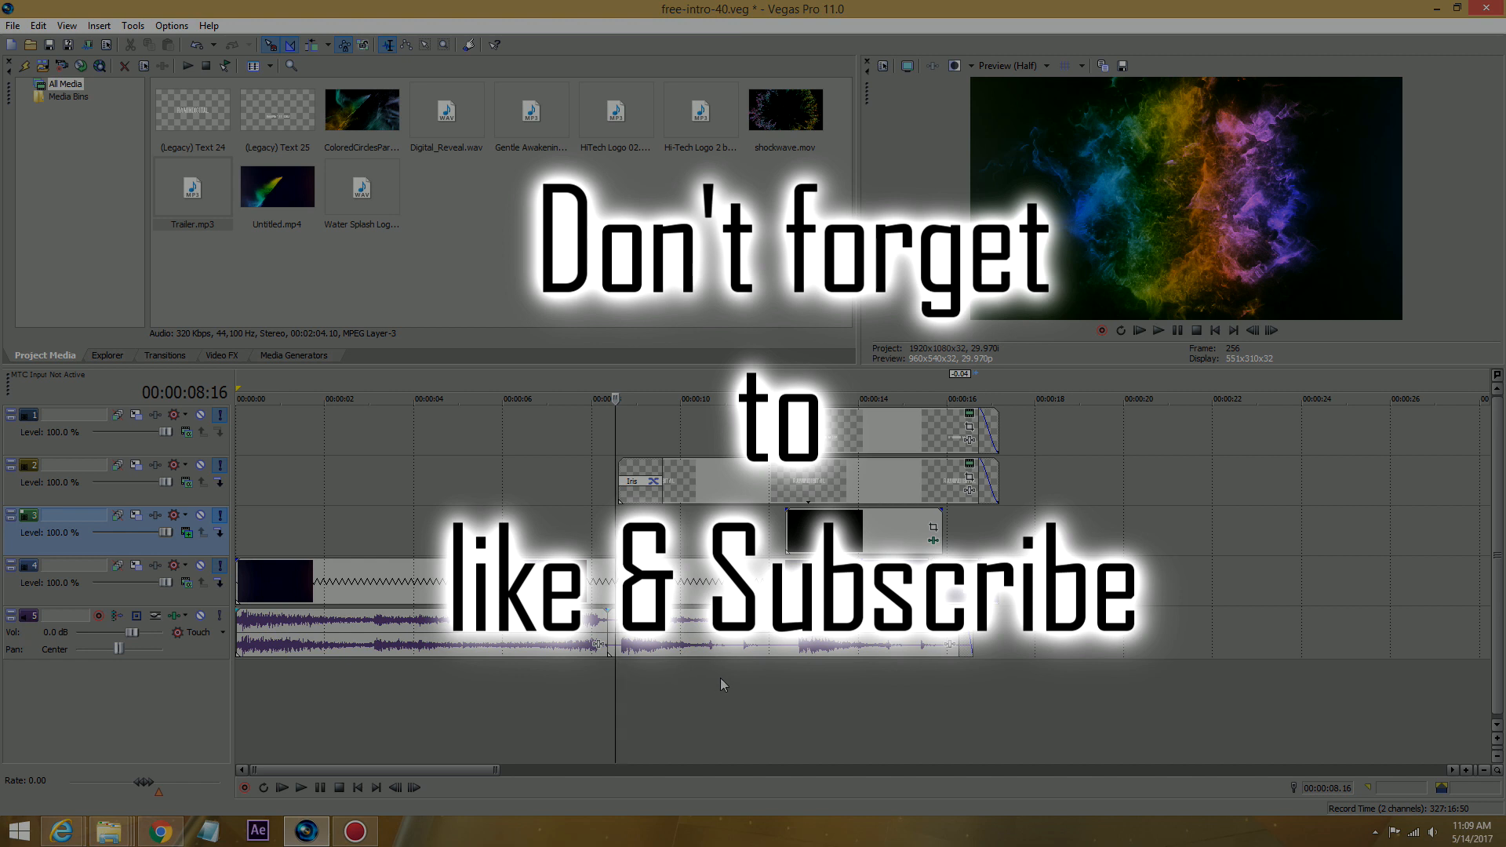
click(301, 787)
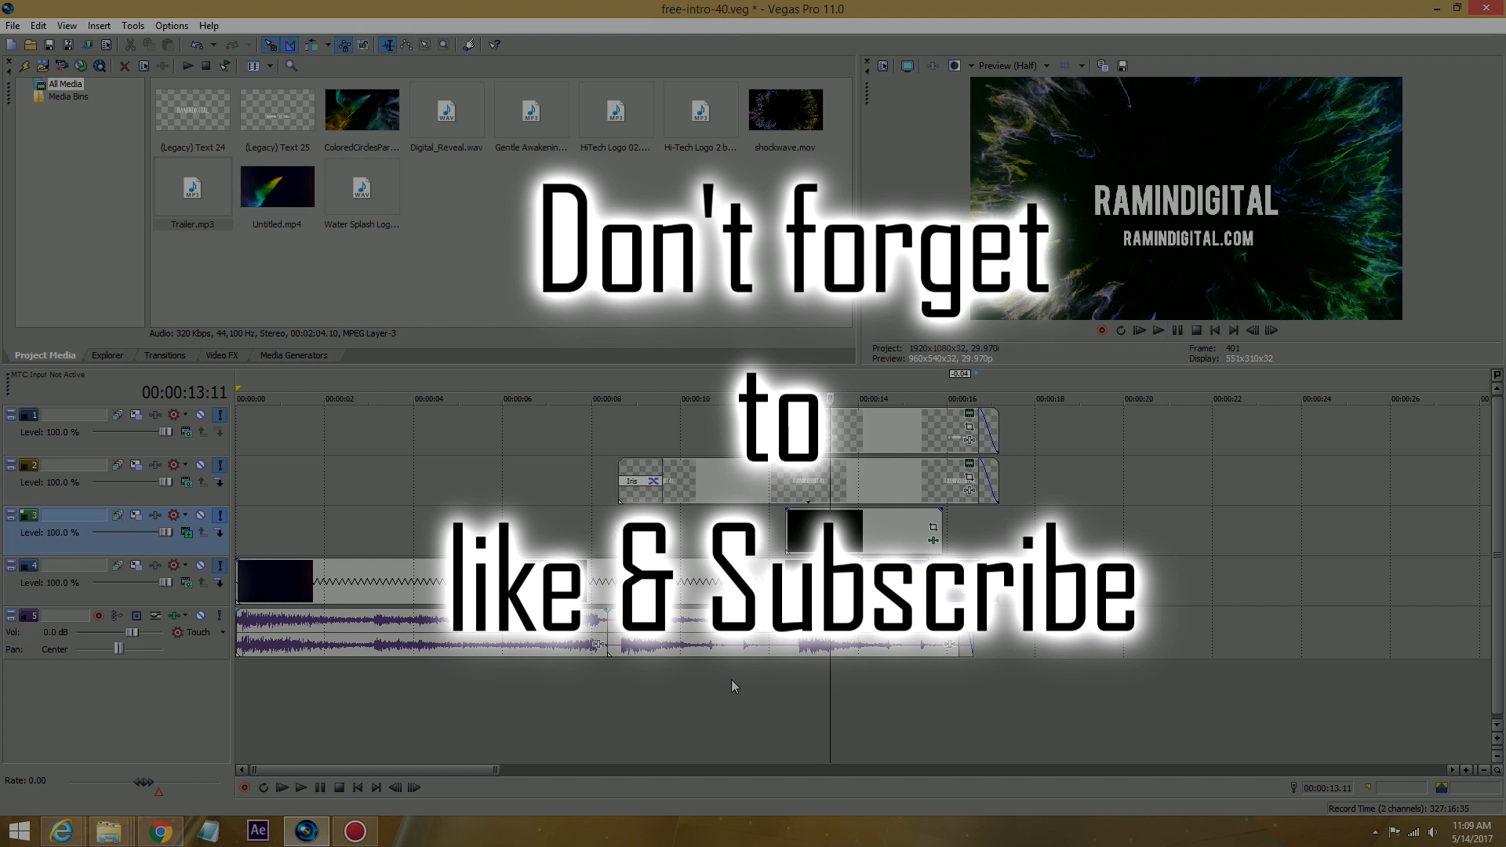
mouse_move(847, 688)
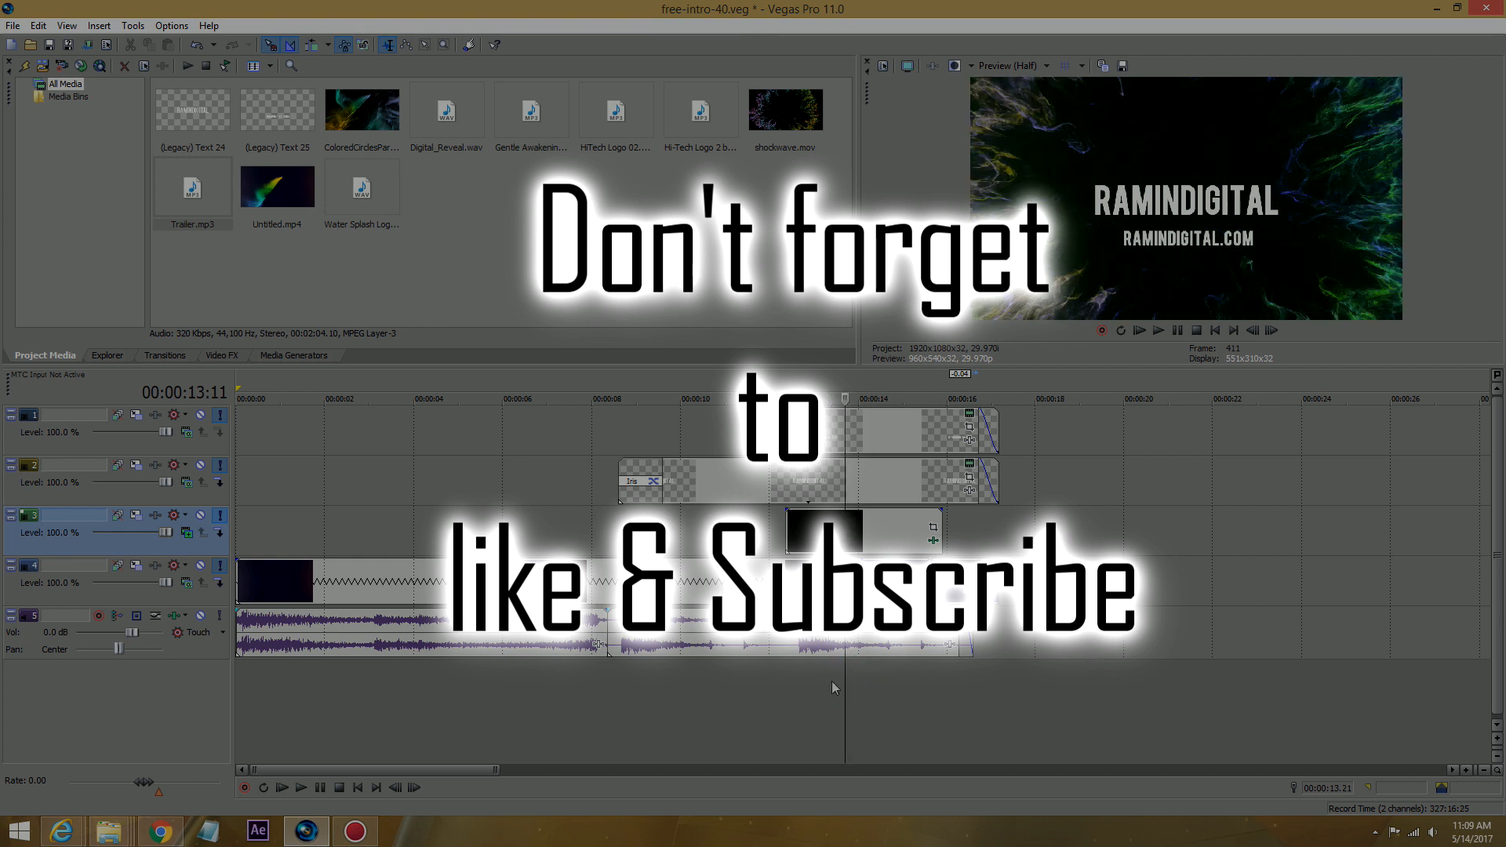
mouse_move(617, 704)
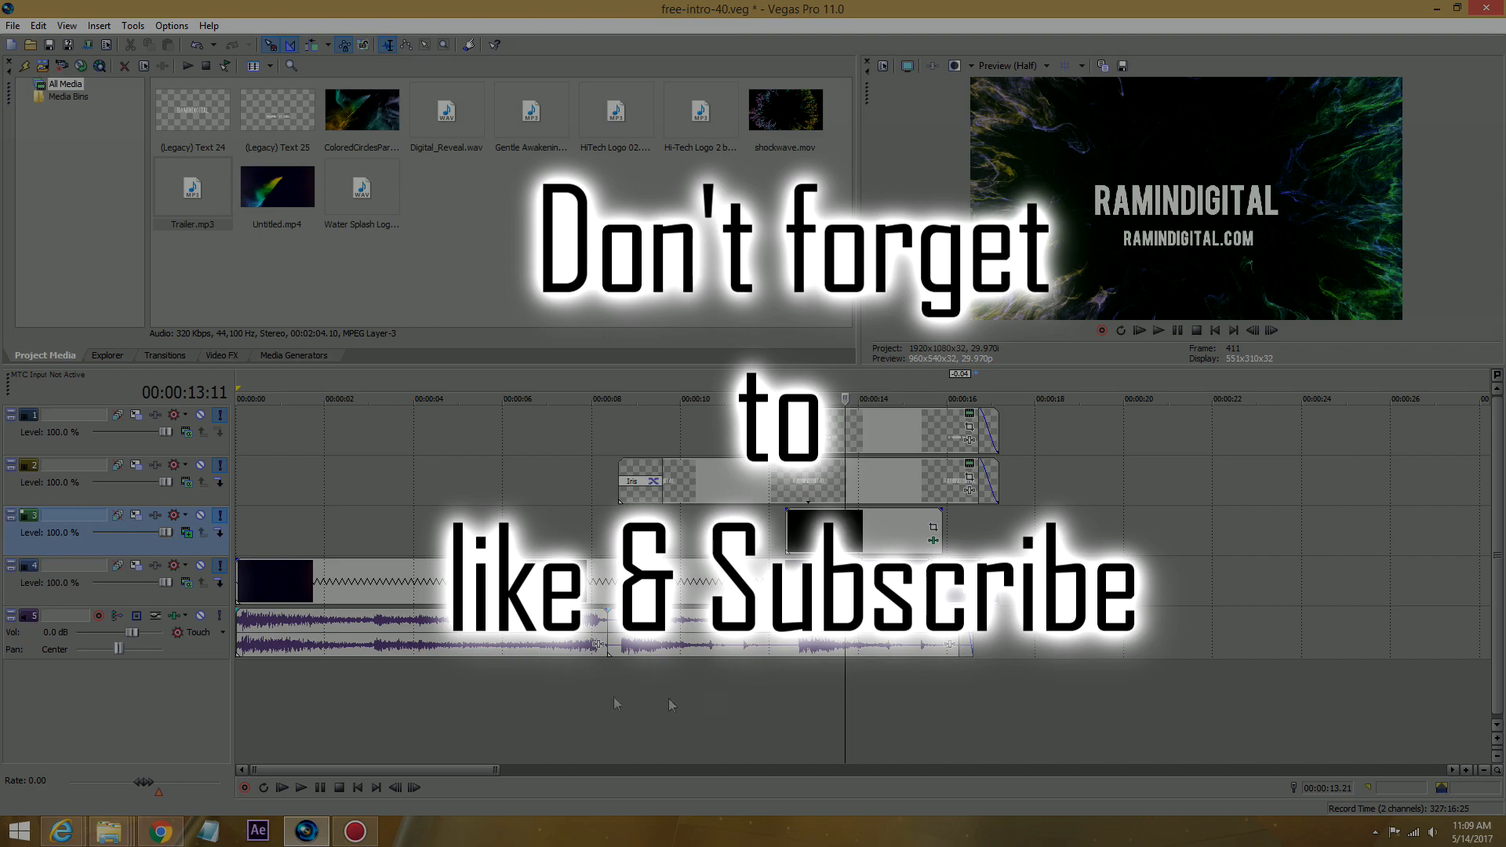